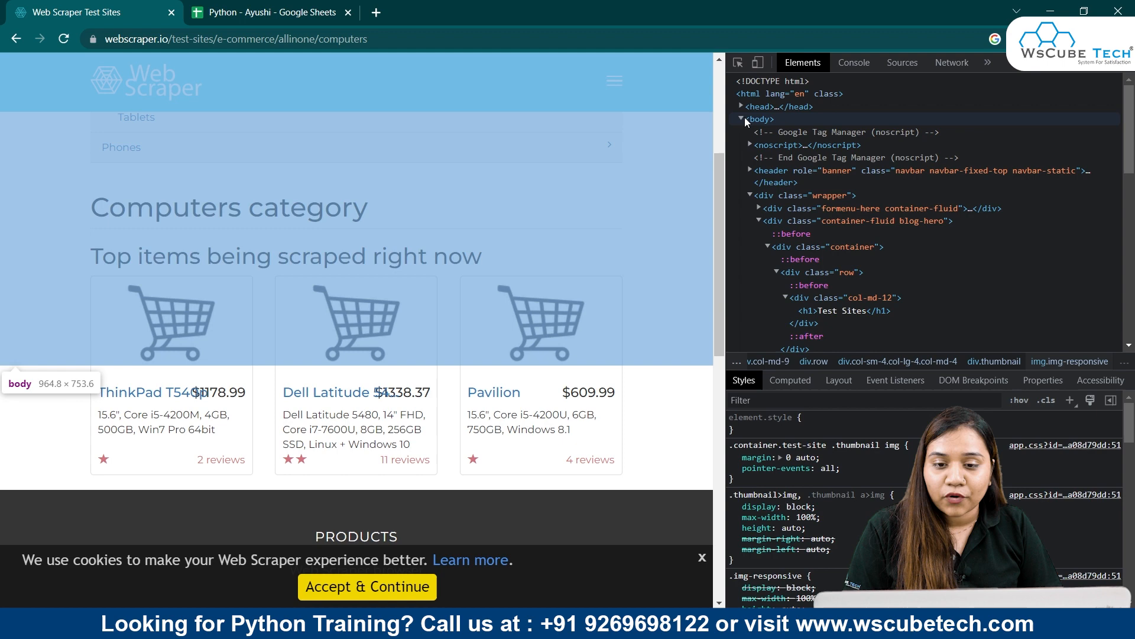
- Expand the page body, the wrapper div and the clearfix footer division in the Elements tree
left_click(742, 118)
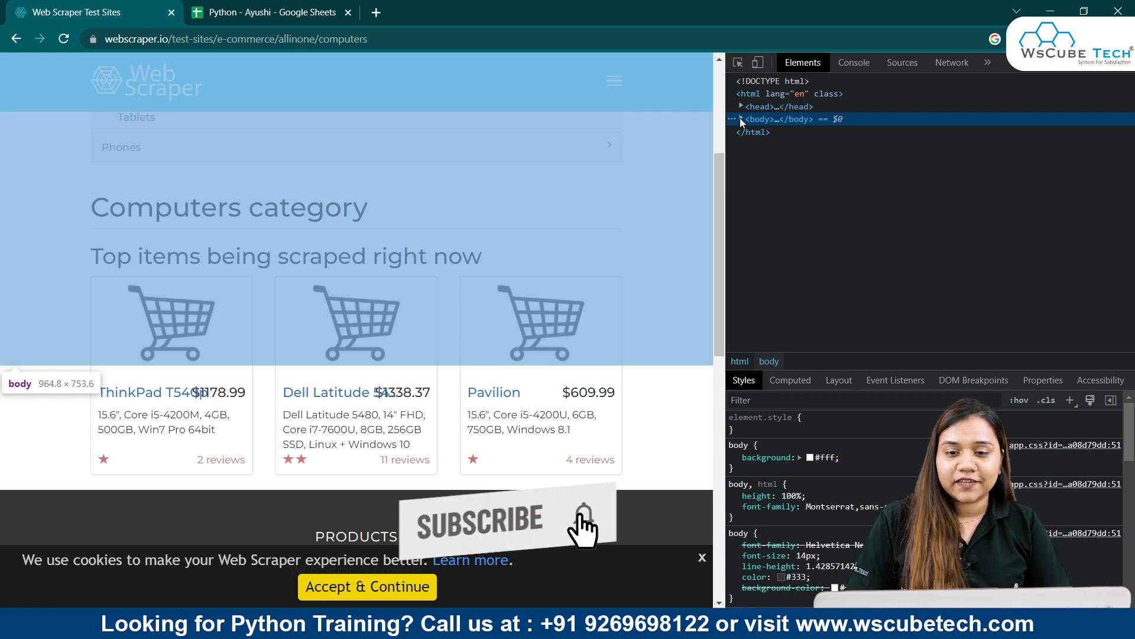
left_click(739, 118)
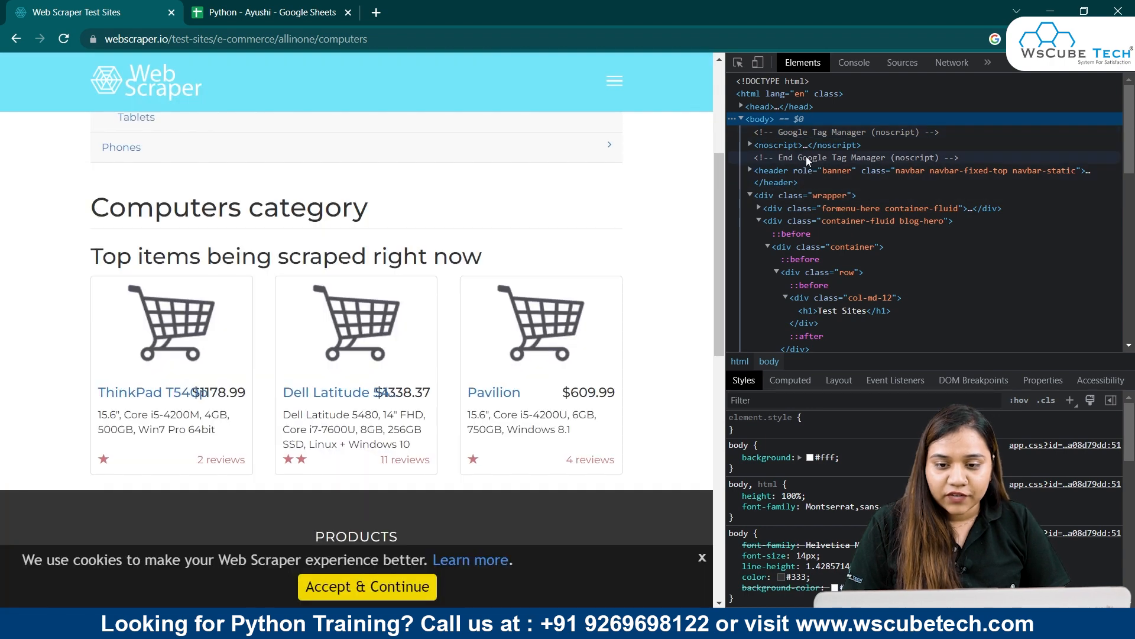
left_click(752, 195)
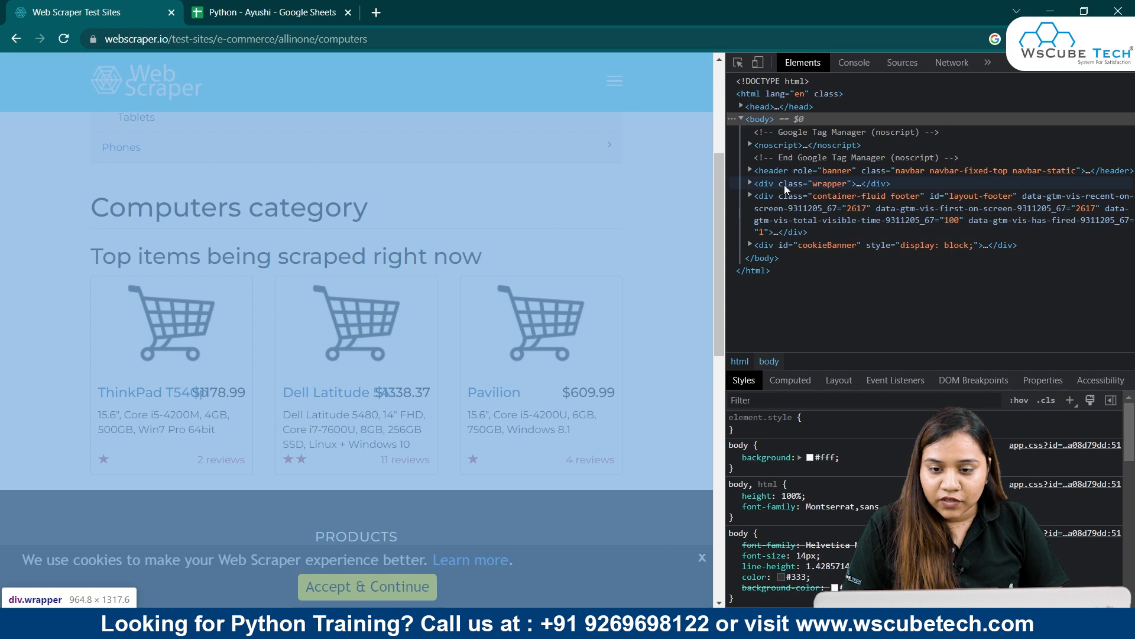
mouse_move(749, 187)
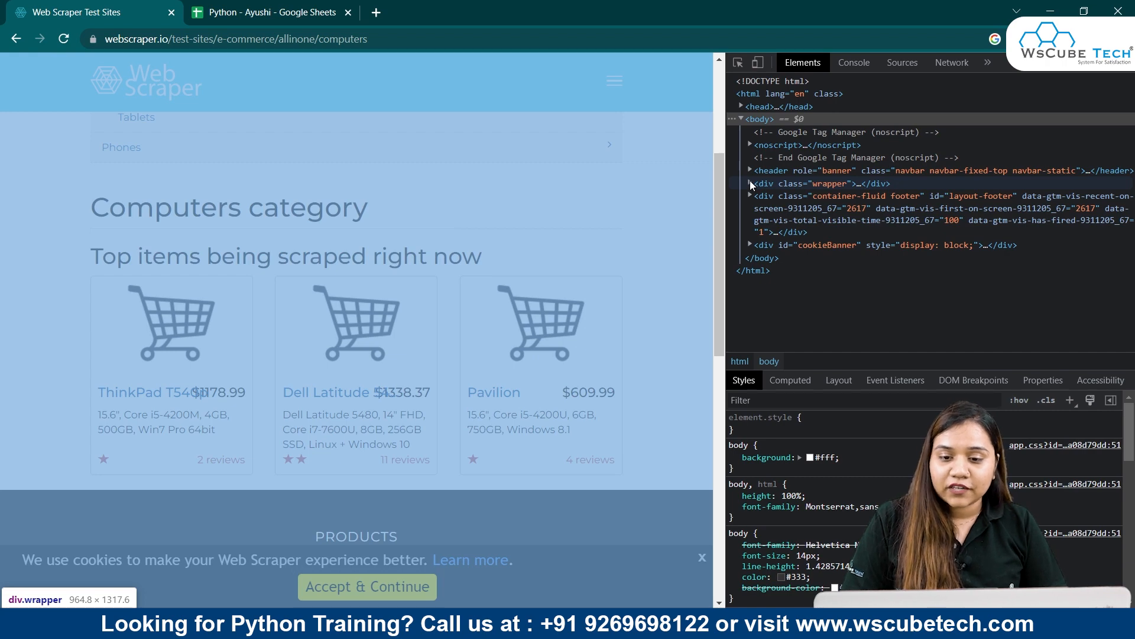
left_click(750, 195)
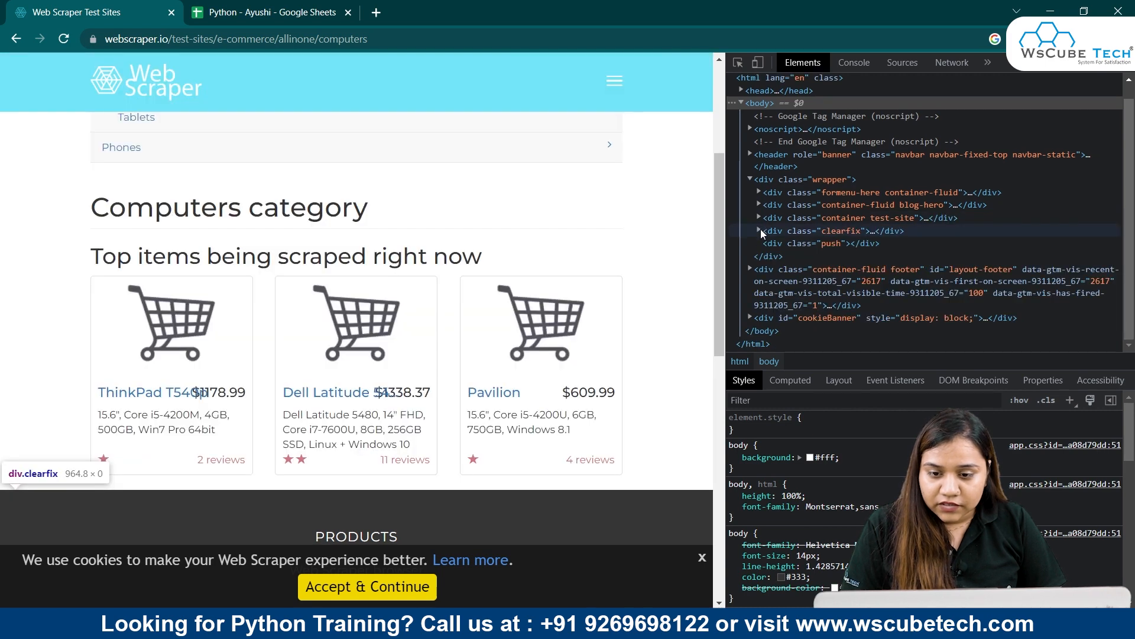
left_click(759, 231)
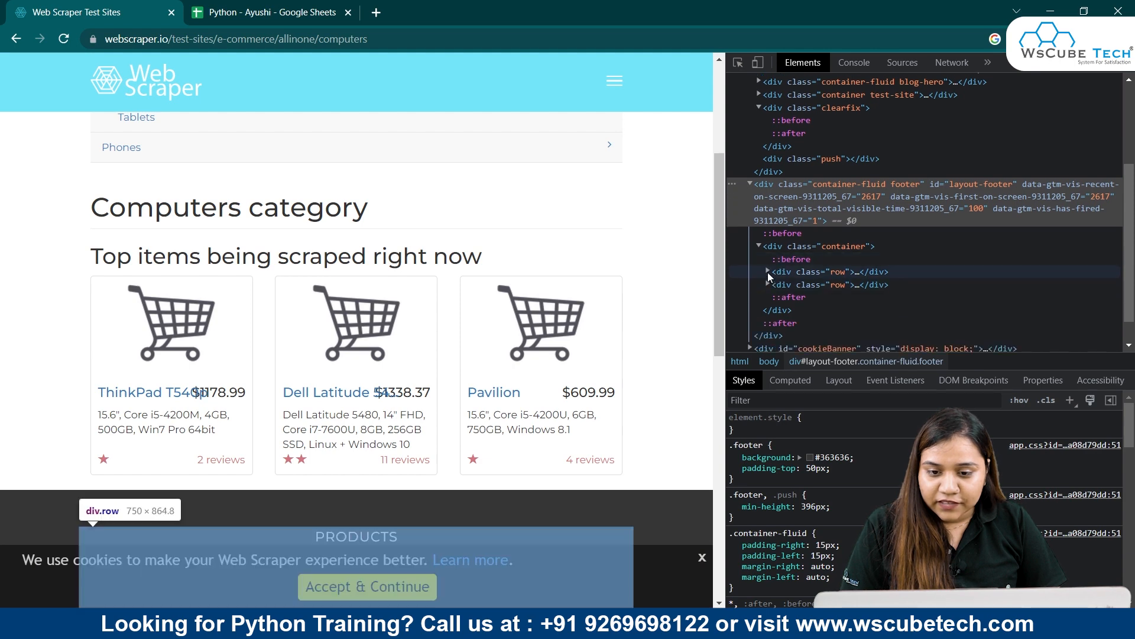
- Expand the footer row, its first column, the ul and the li holding the browser extension link
left_click(768, 271)
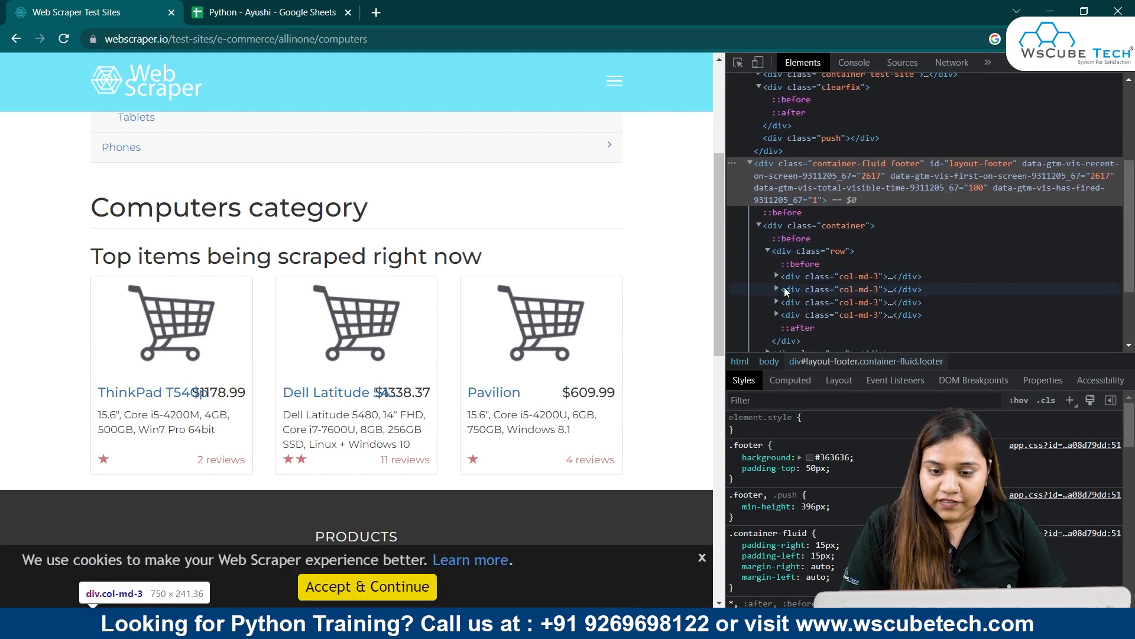
left_click(775, 276)
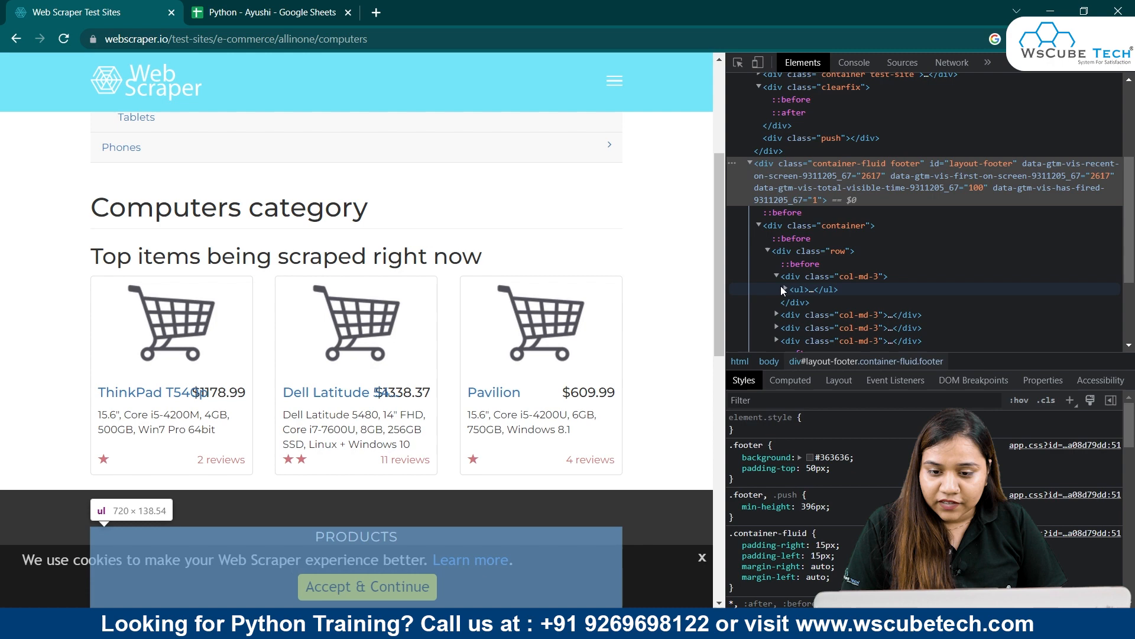
left_click(788, 302)
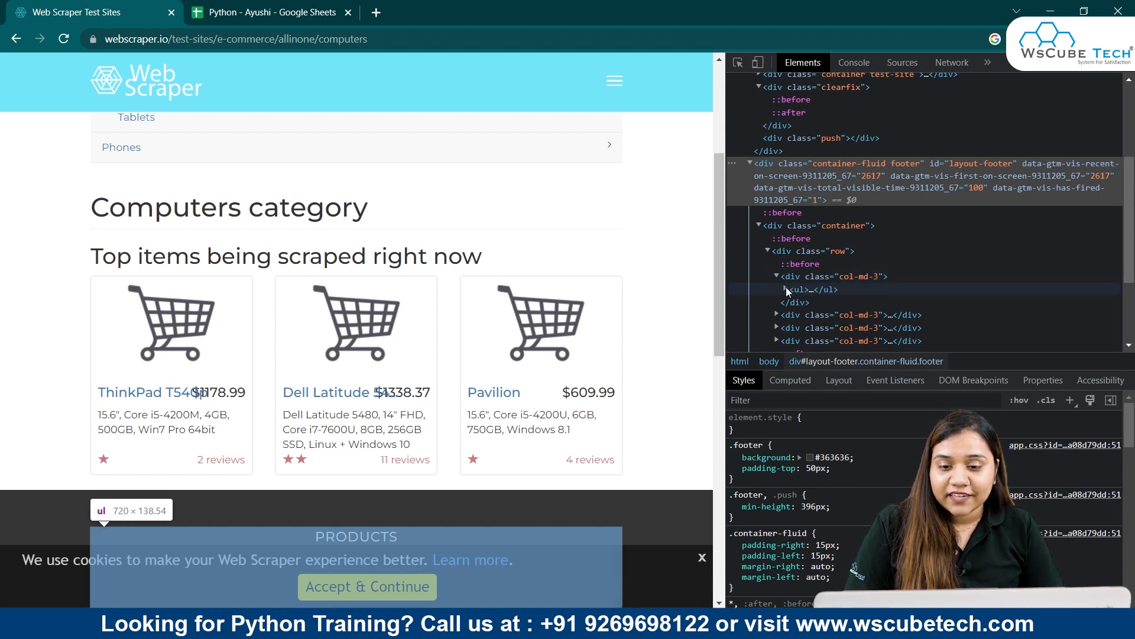
left_click(785, 288)
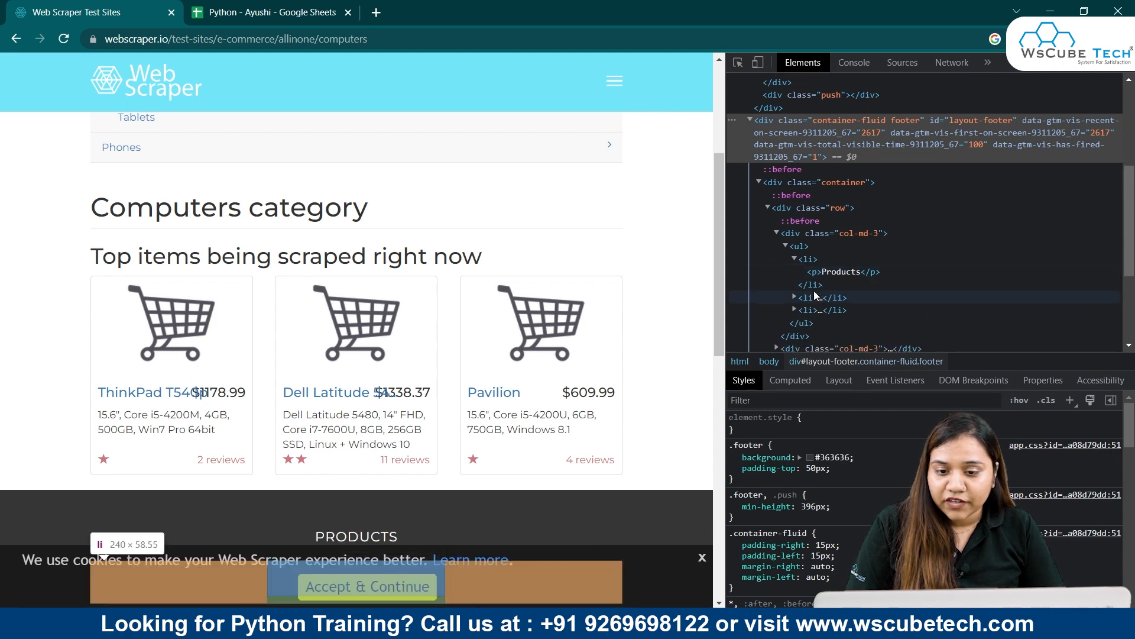
left_click(793, 296)
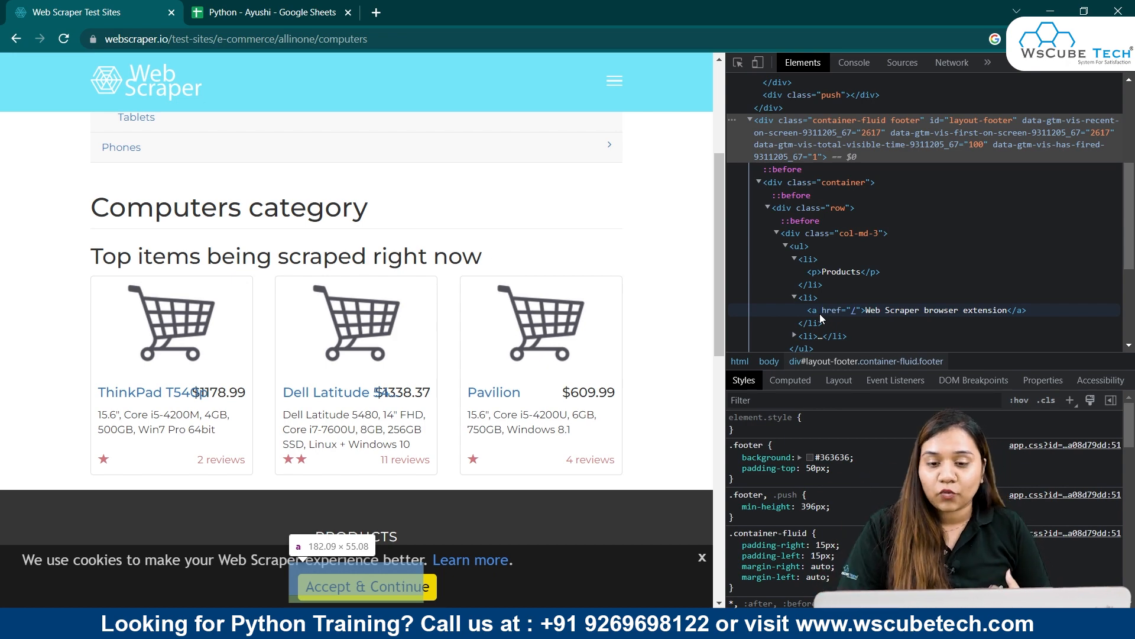
scroll("down", 3)
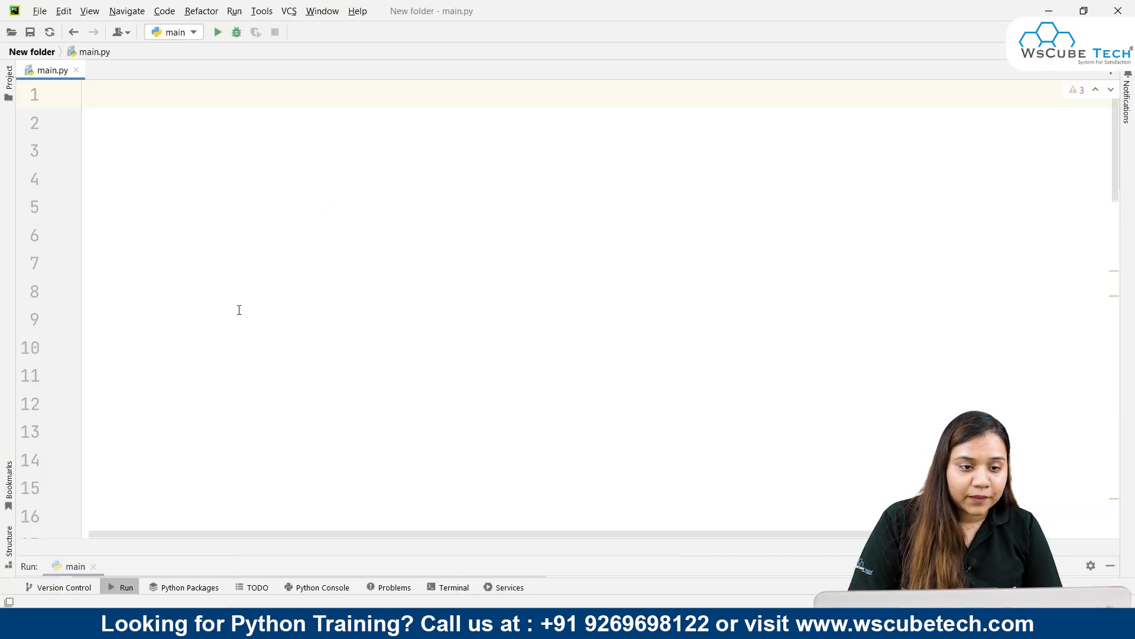
- Import requests and BeautifulSoup, define the url string and fetch it with requests.get
type("import requests")
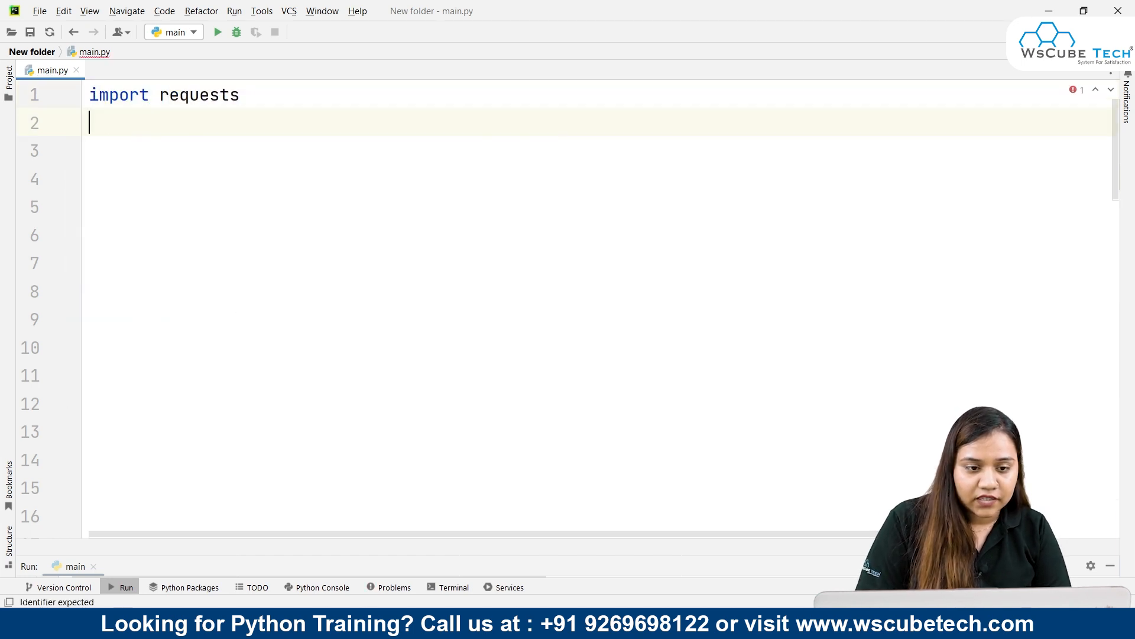
type("fro")
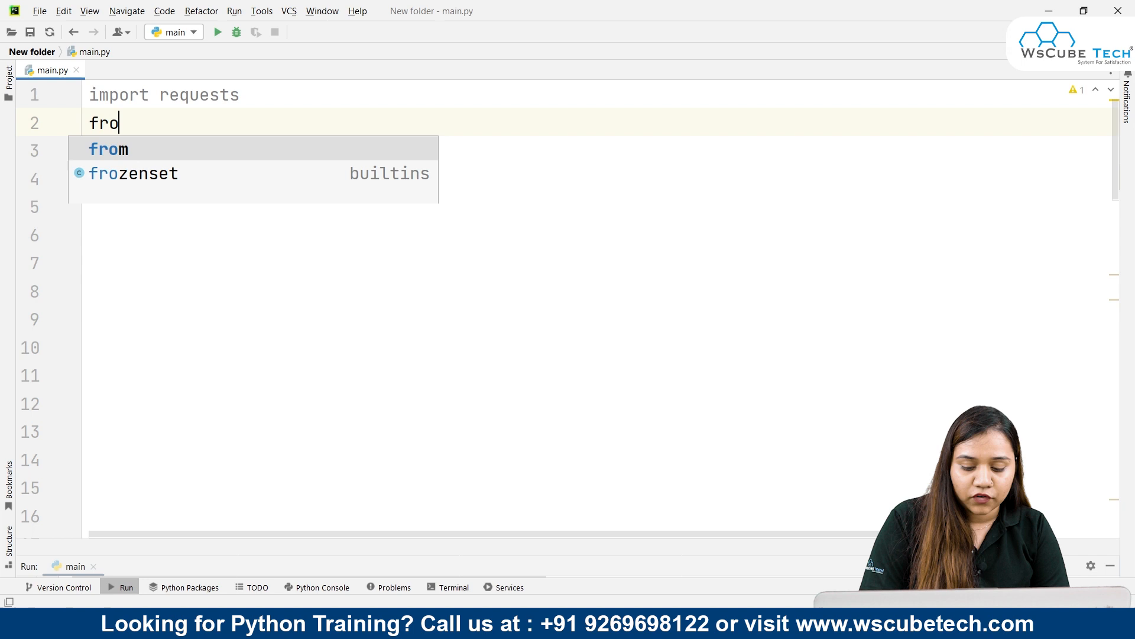
type("m b")
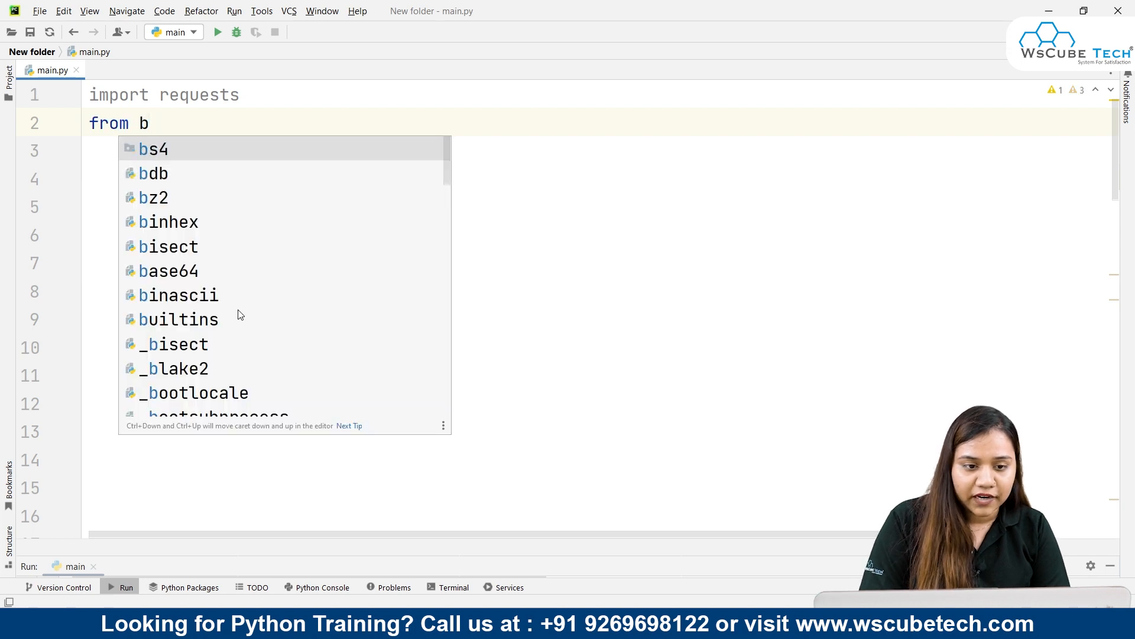
type("s4 i")
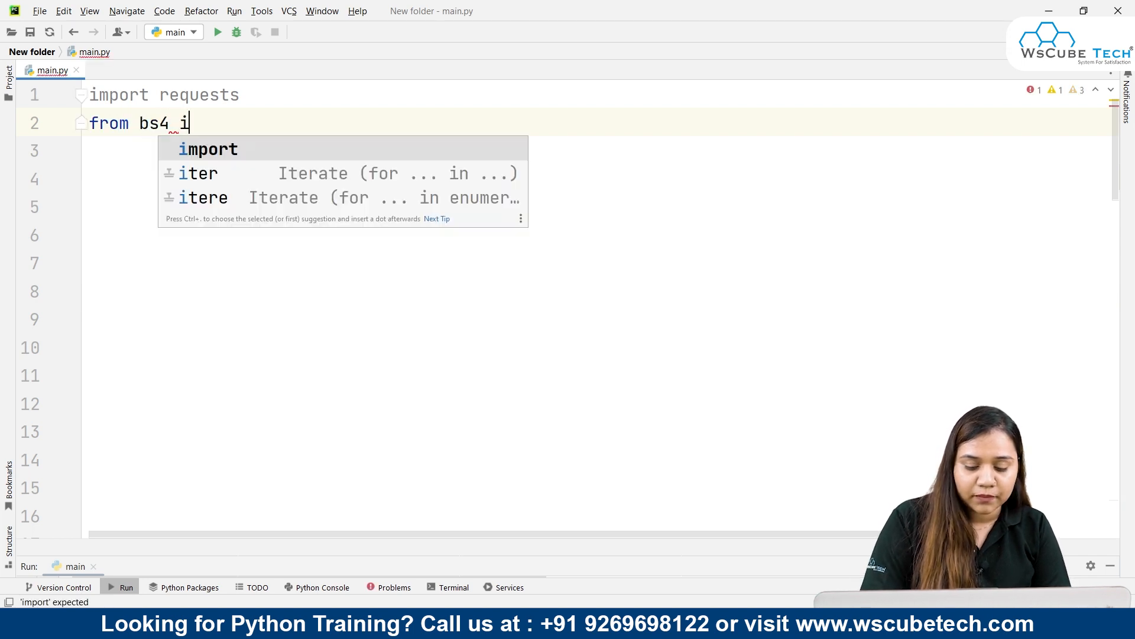
type("mport BeautifulSoup")
left_click(597, 151)
type("url = \"\"")
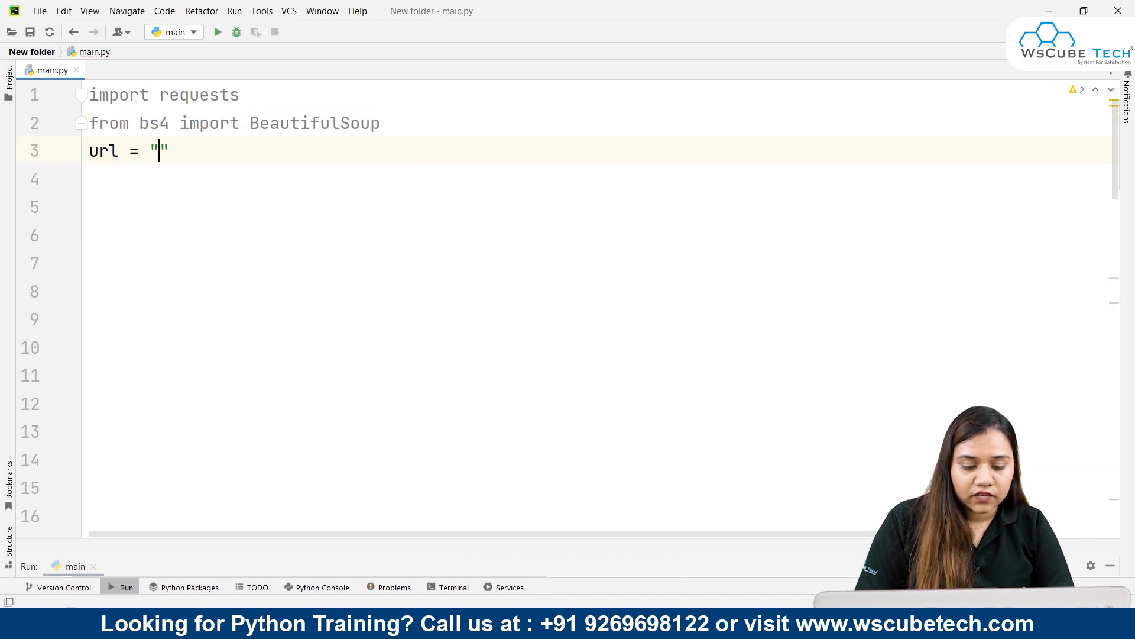
key("Backspace")
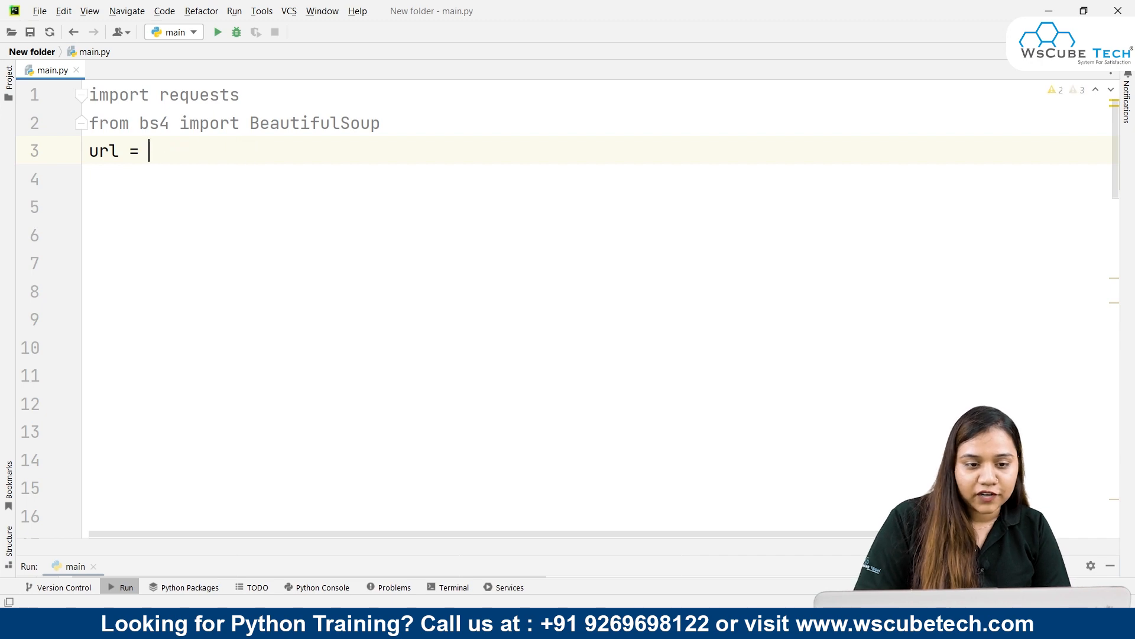
type("\"\"")
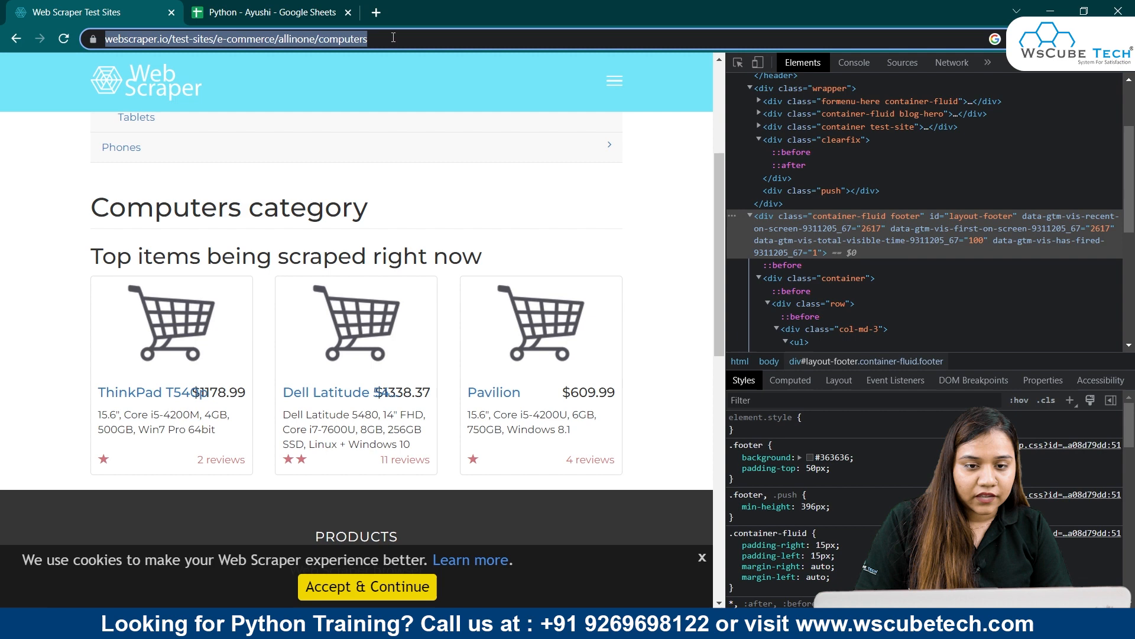
mouse_move(375, 67)
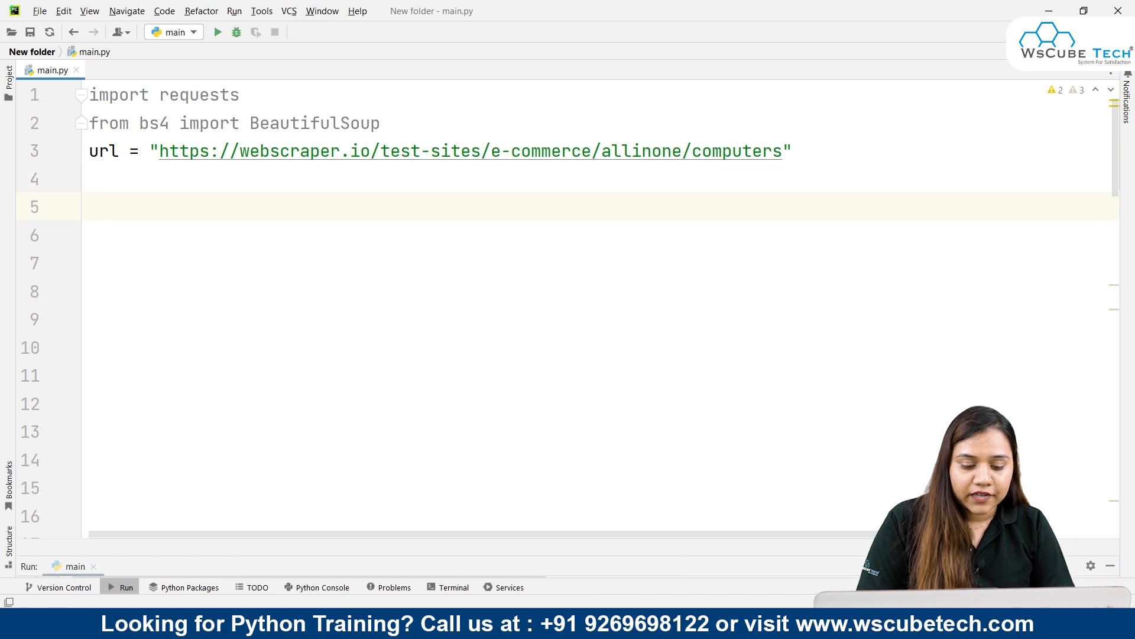
type("r = re")
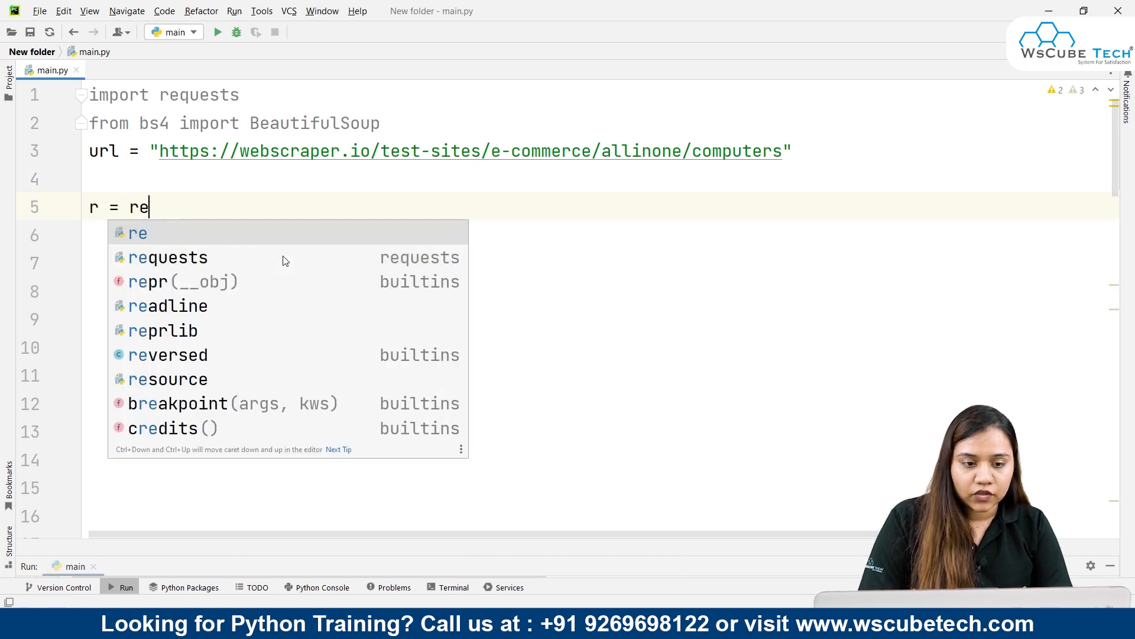
type("quests.get(url")
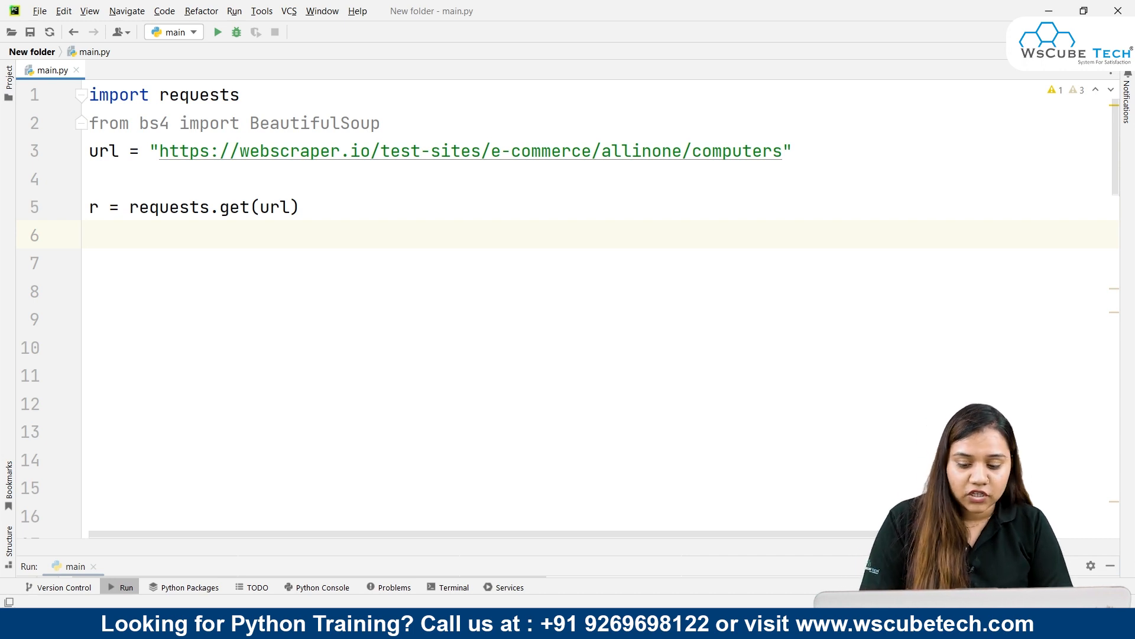
- Parse r.text into soup with the "lxml" parser and add print(soup)
type("sou")
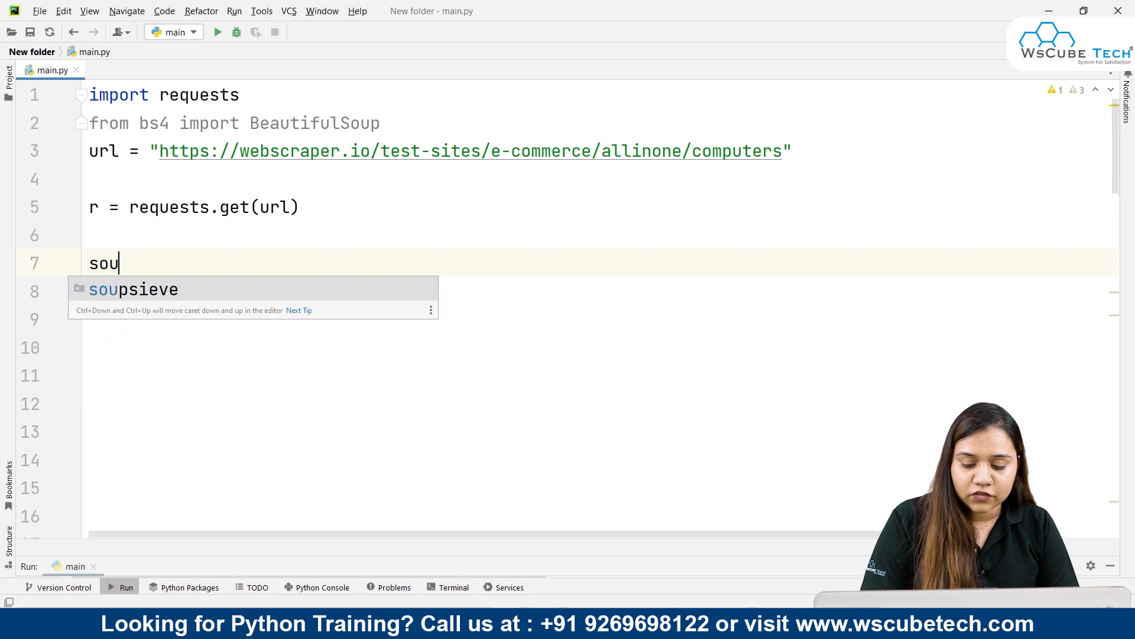
type("p = BeautifulSoup")
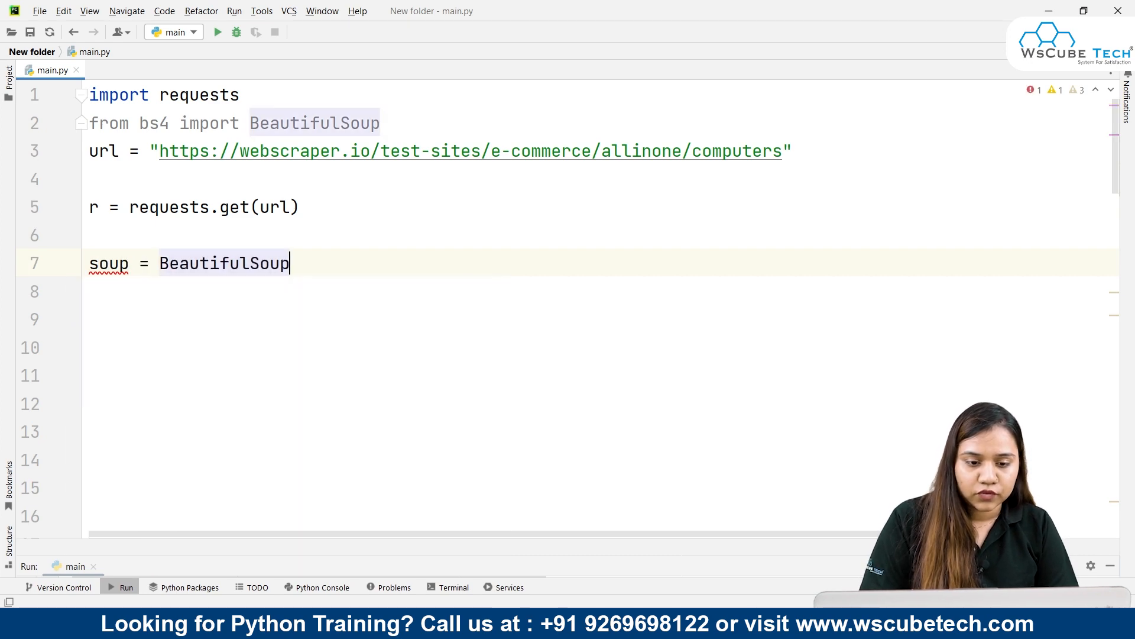
type("(r.")
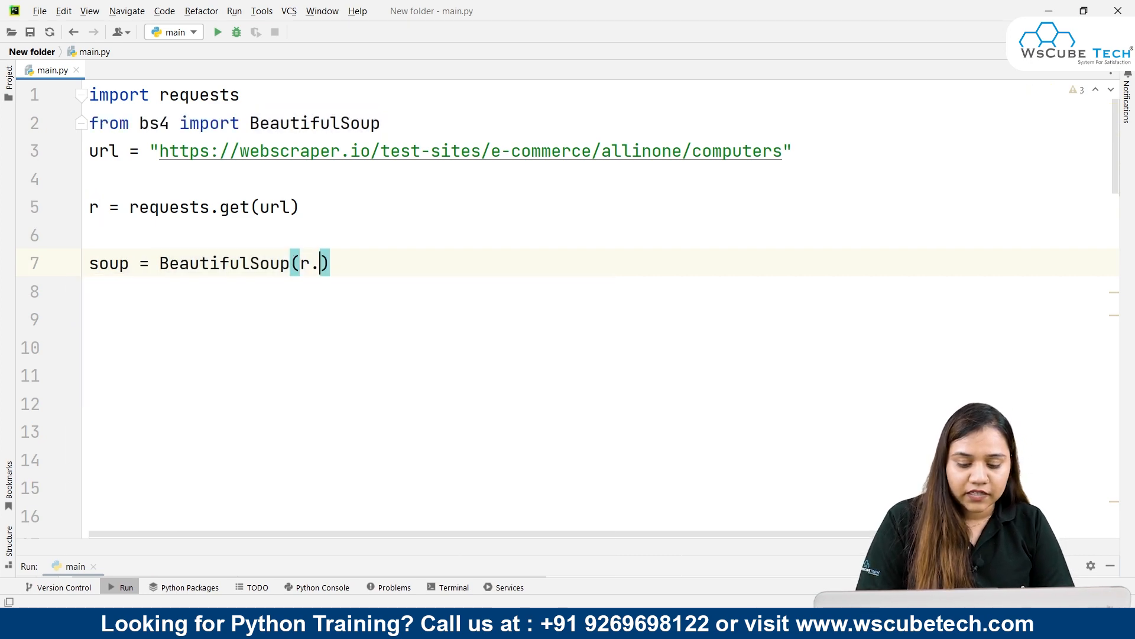
type("text,\"\"")
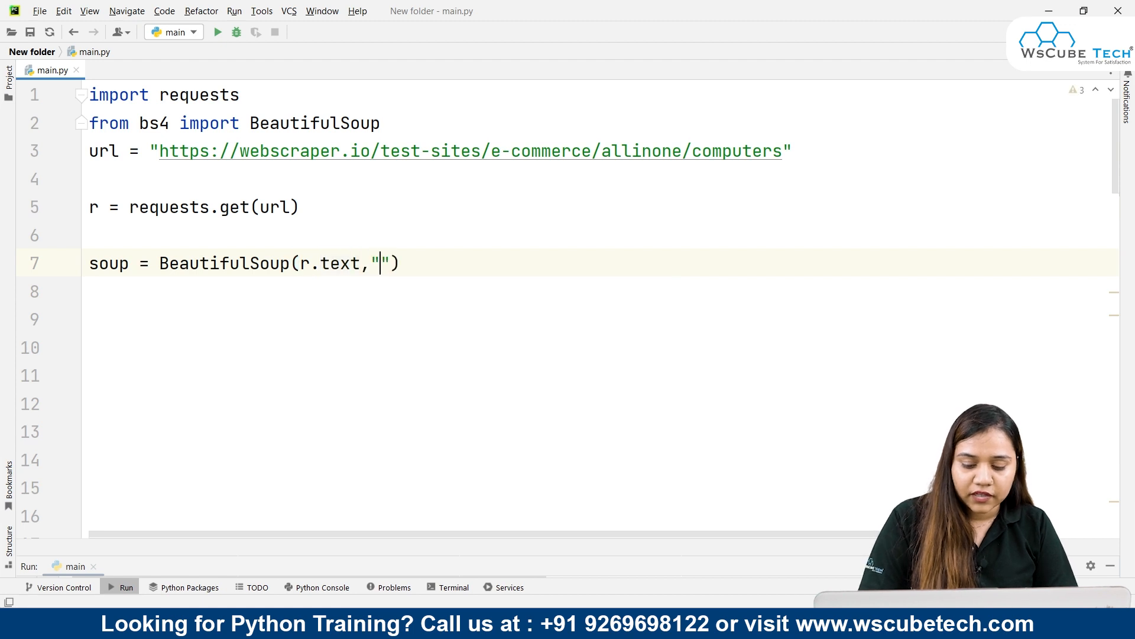
type("lx")
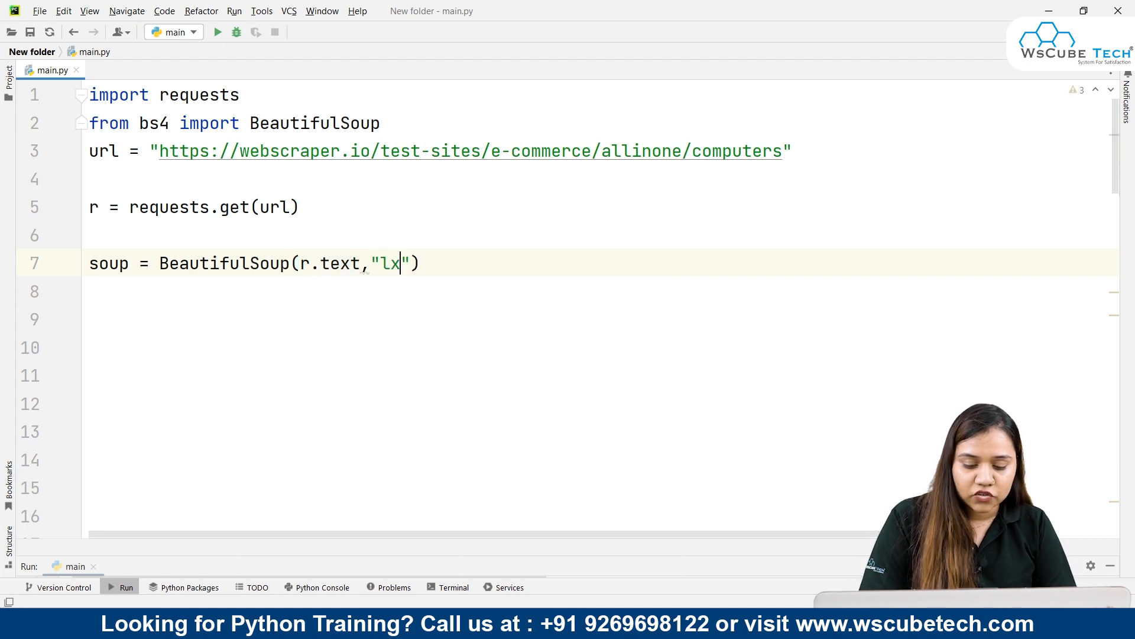
type("ml")
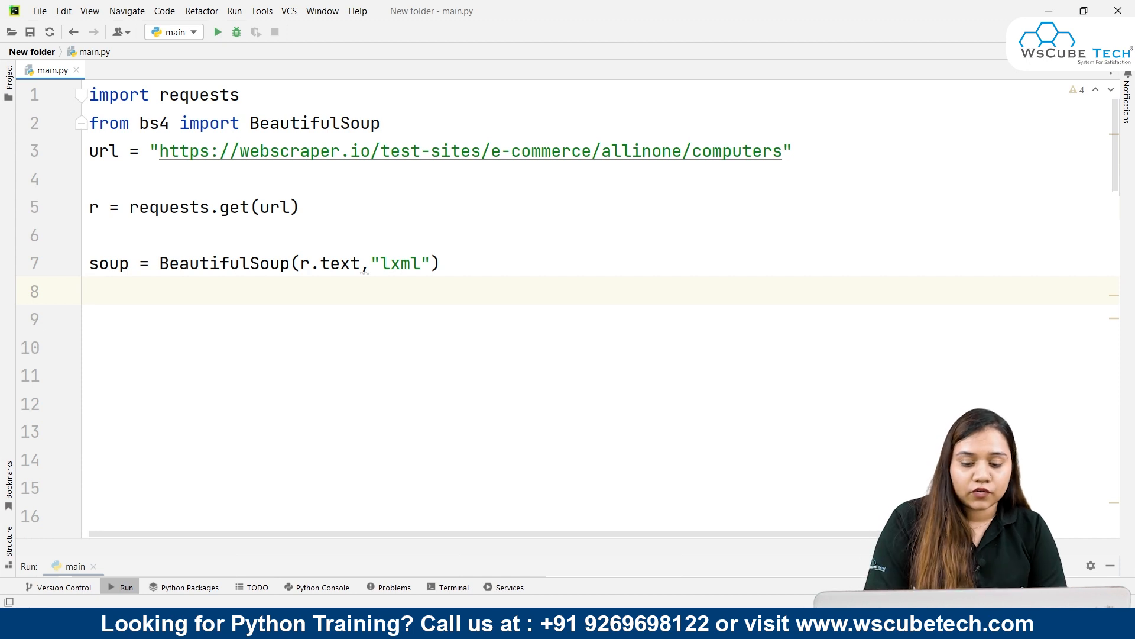
type("print(s")
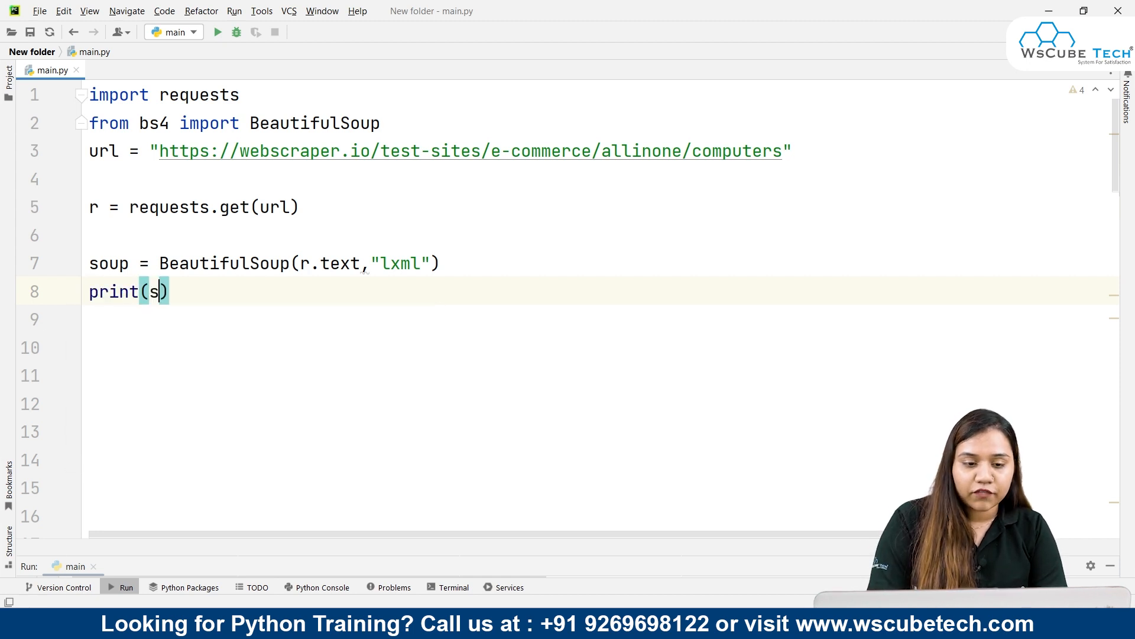
type("oup")
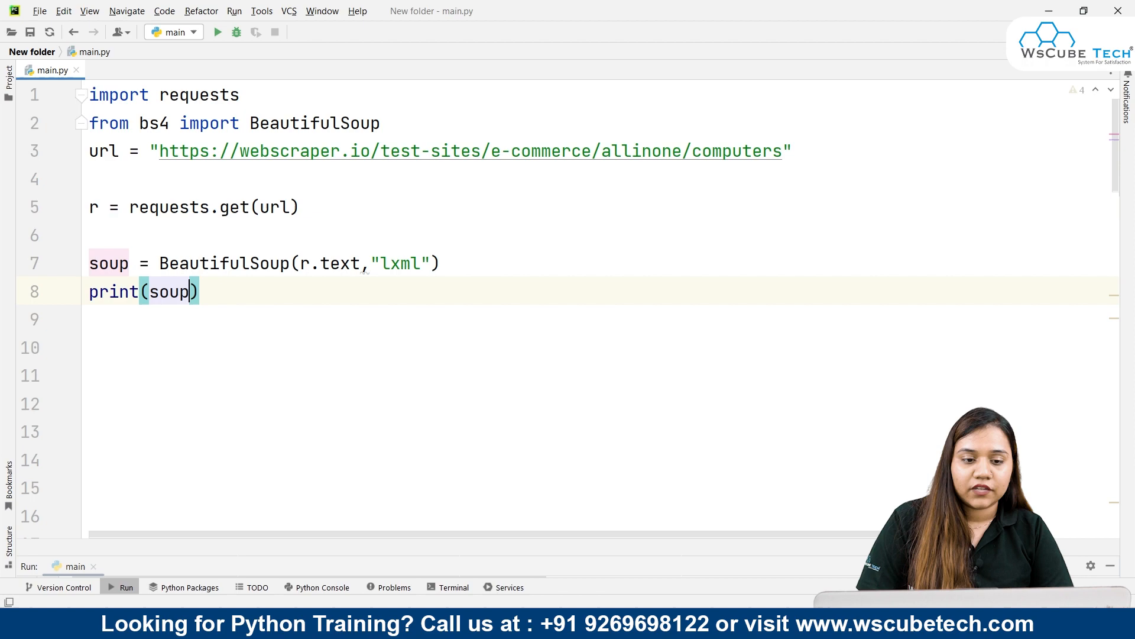
- Run the script for full output, then change the print to soup.div and run again
left_click(217, 32)
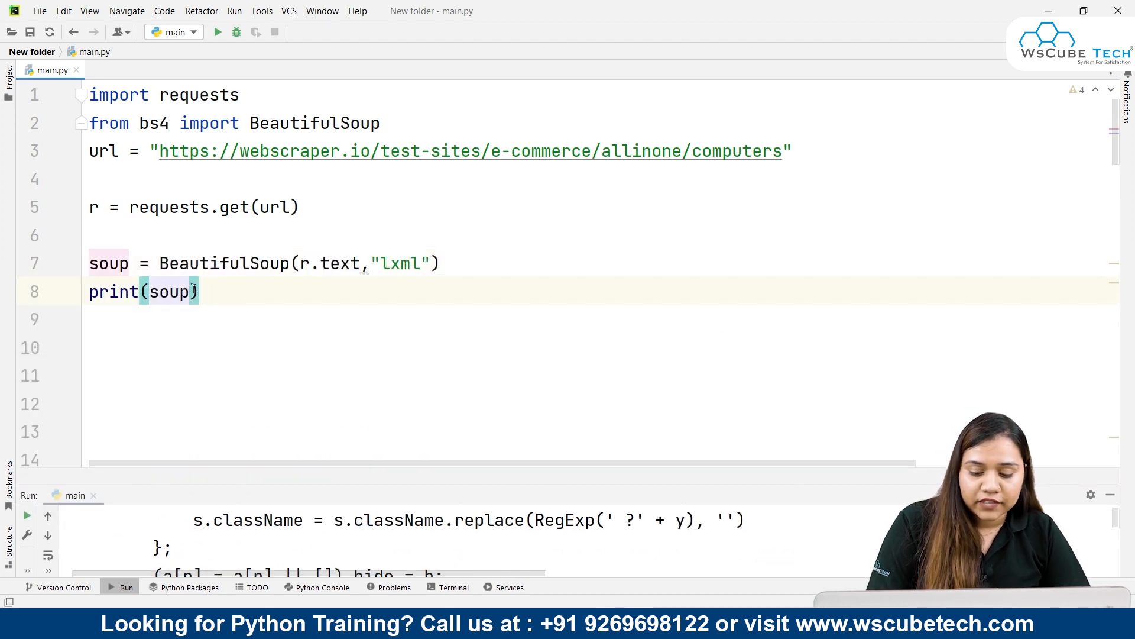
type(".div")
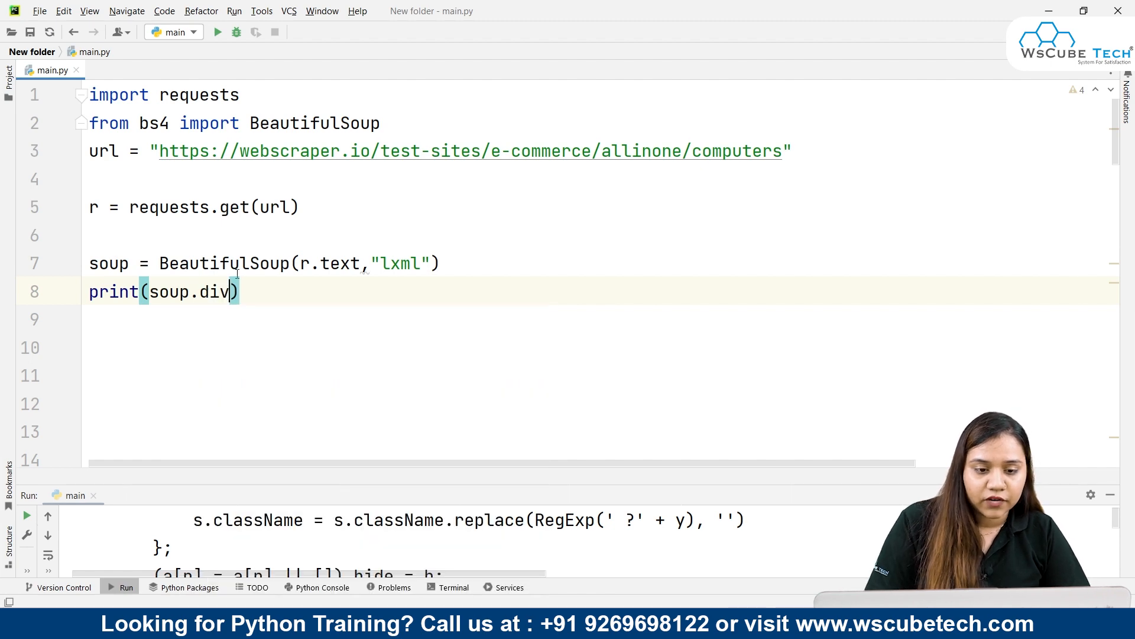
left_click(218, 31)
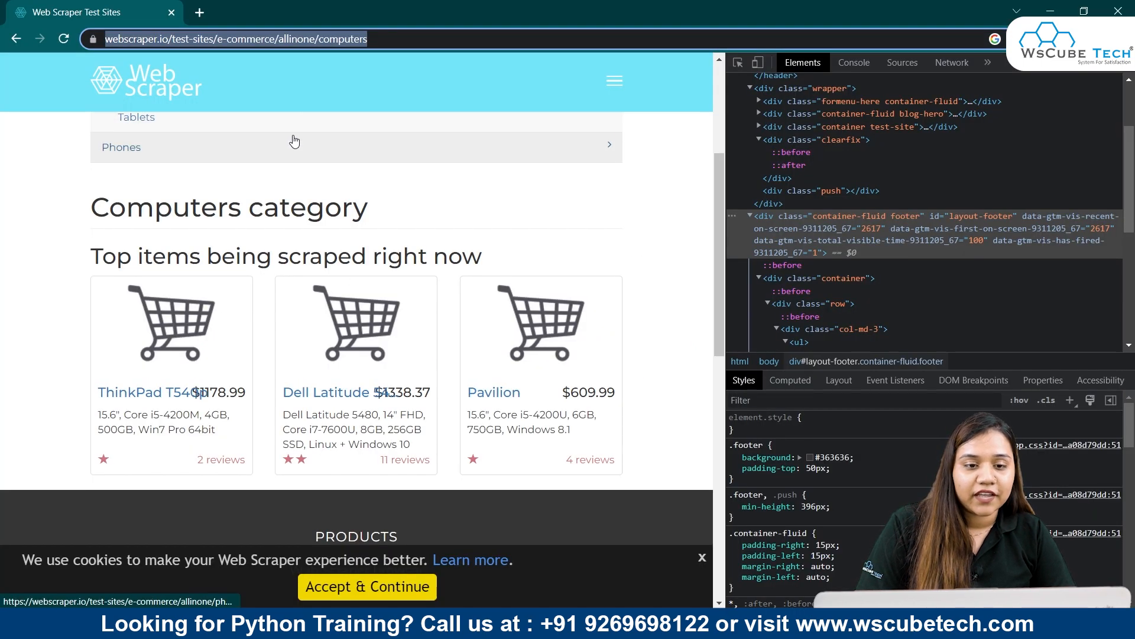
mouse_move(78, 170)
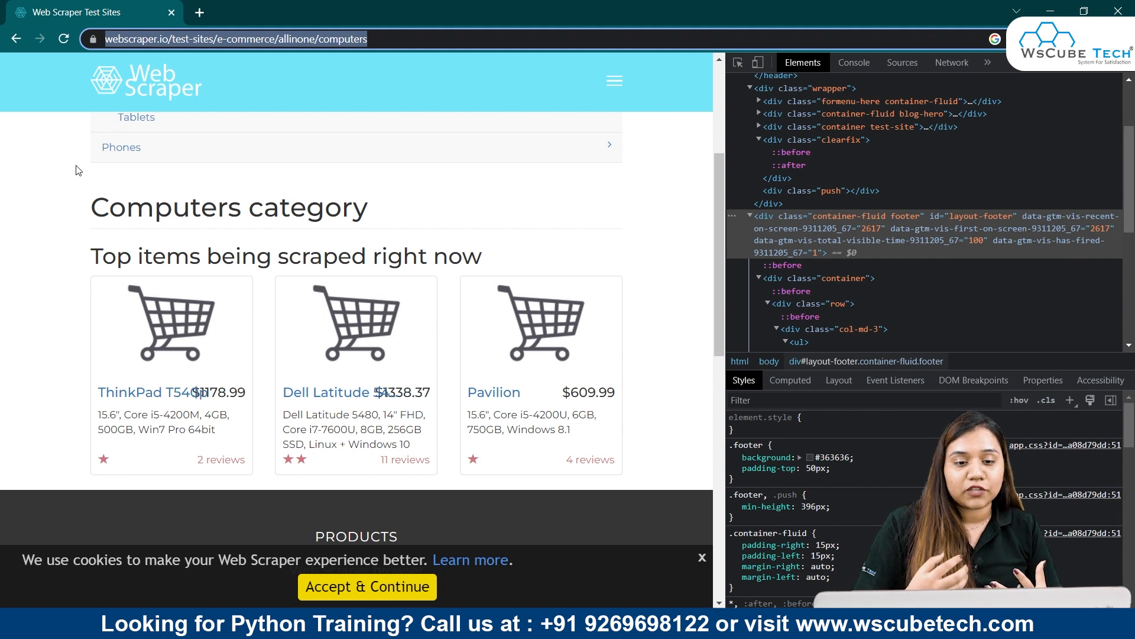
scroll("down", 3)
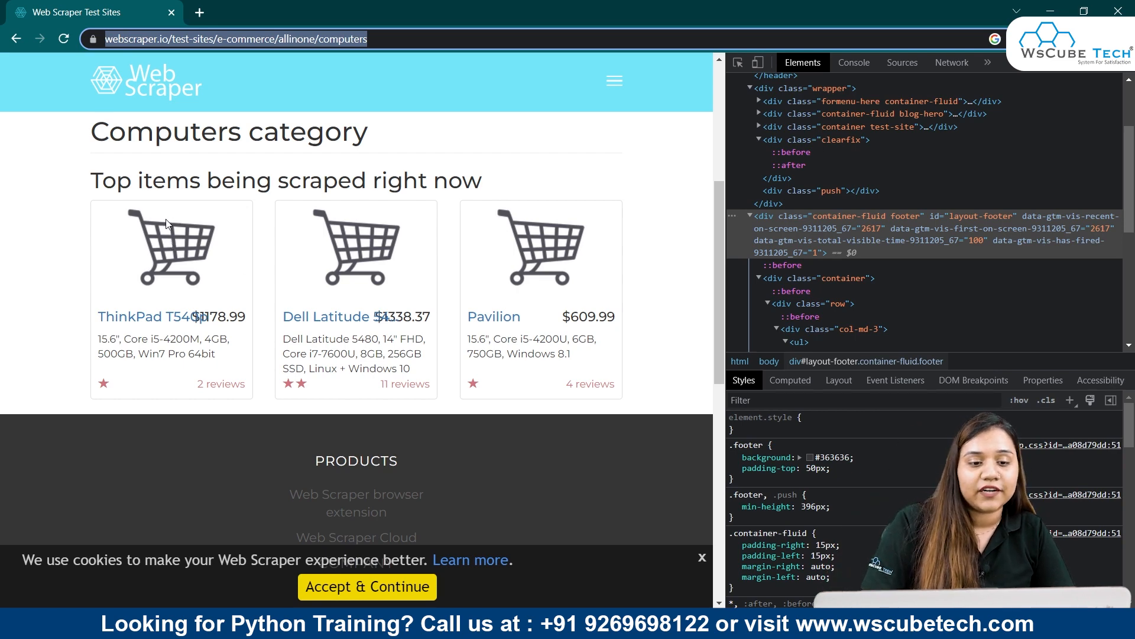
mouse_move(129, 317)
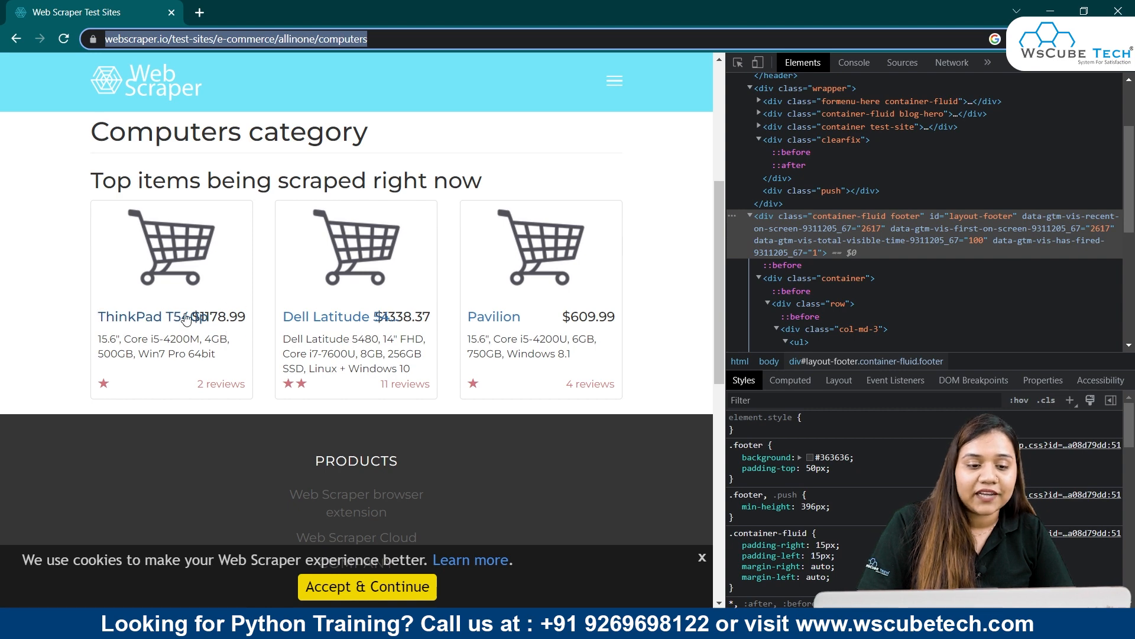
mouse_move(123, 366)
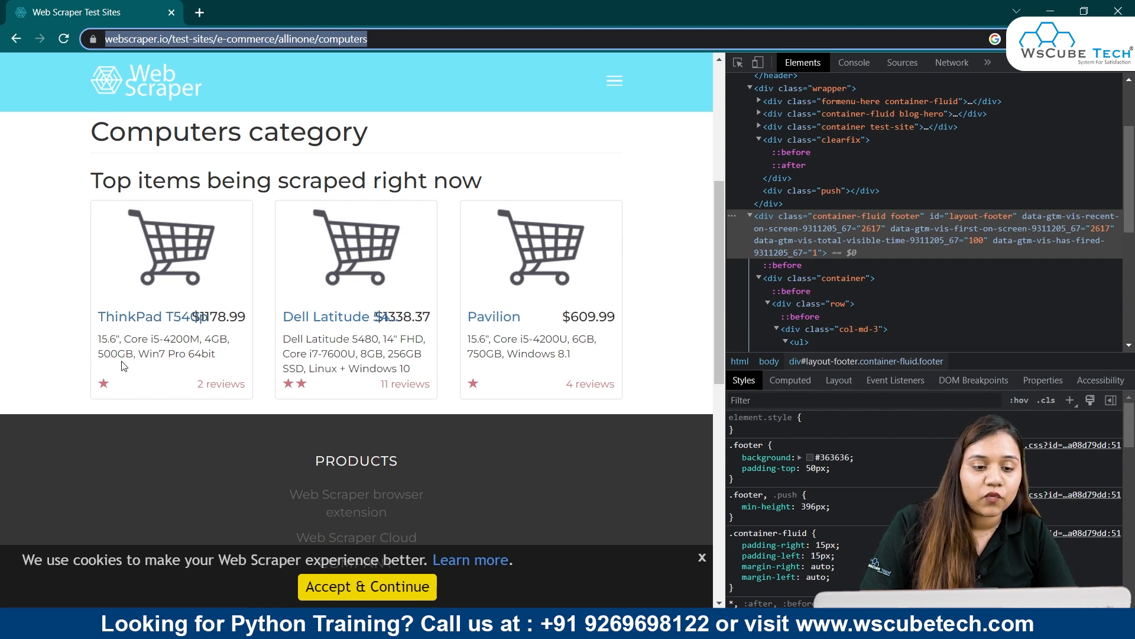
scroll("down", 3)
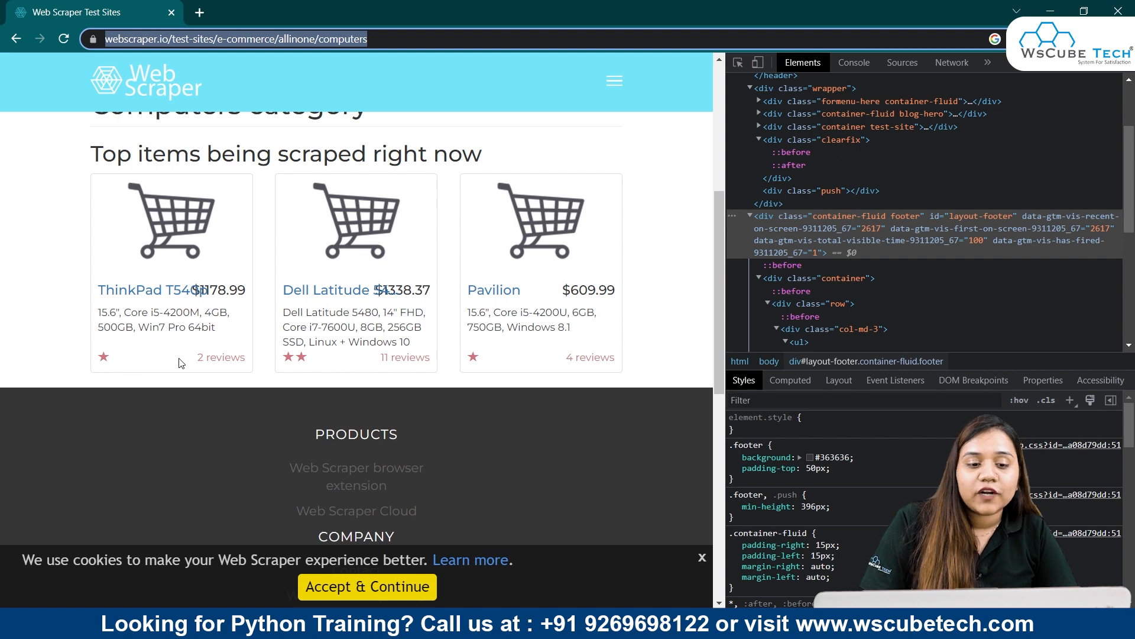
mouse_move(282, 365)
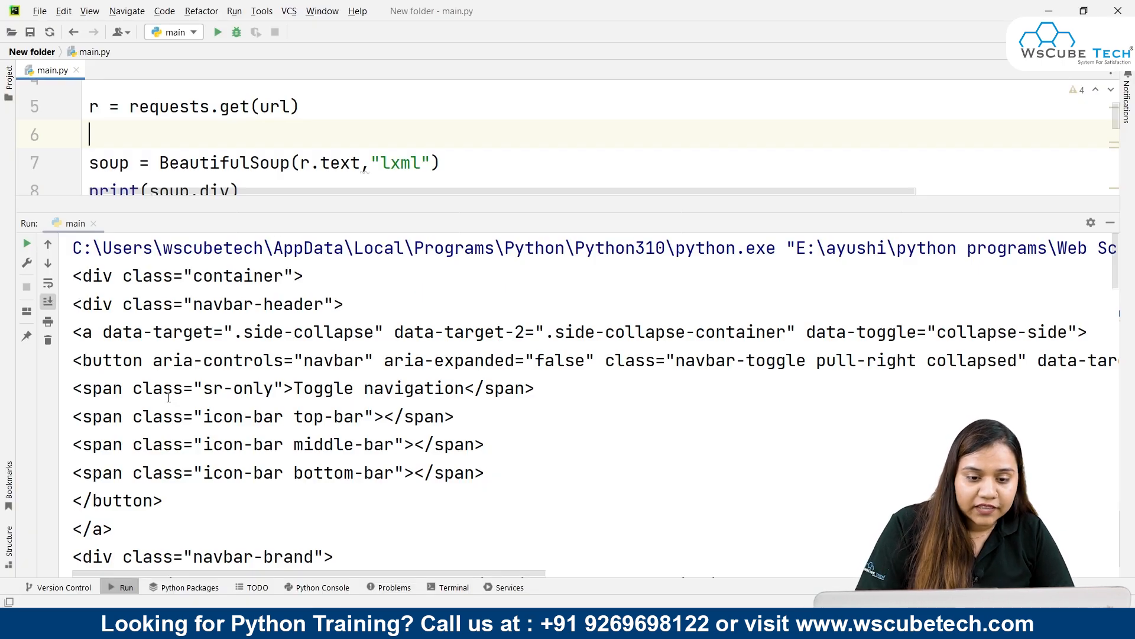
- Scroll the Run panel to review the printed <div class="container"> navbar markup
scroll("down", 3)
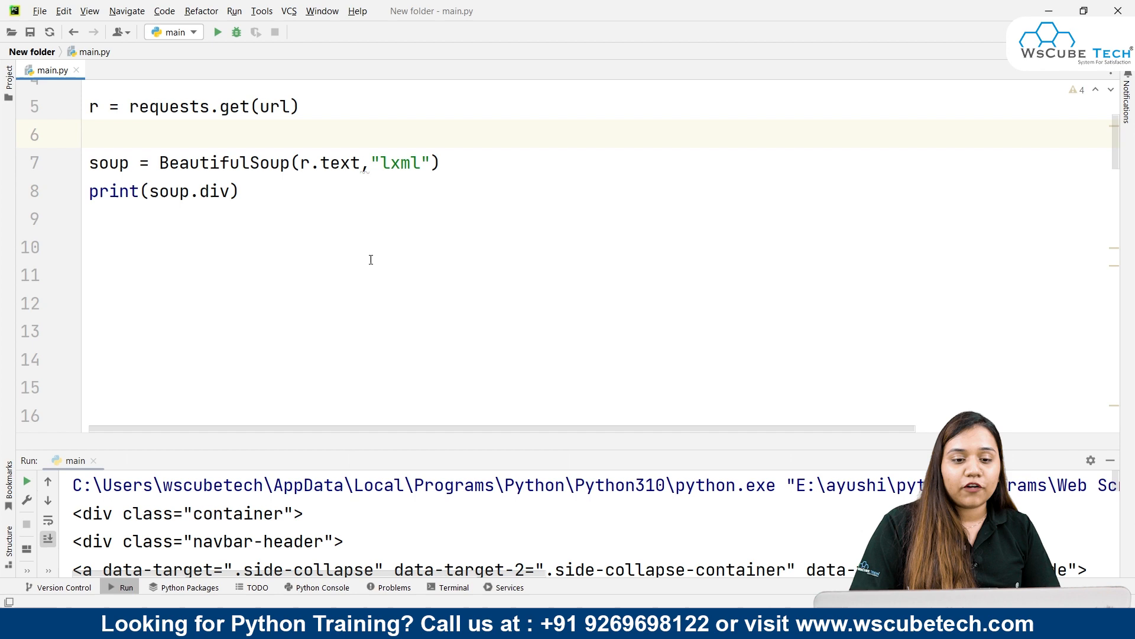
scroll("up", 3)
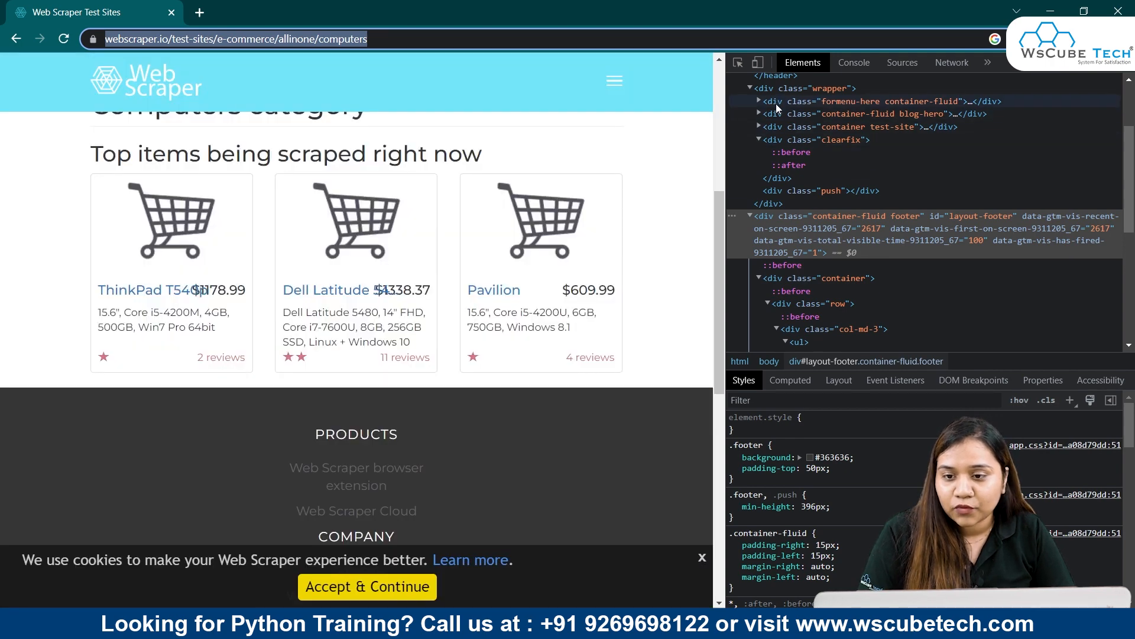
- Set the DevTools theme to Light in Preferences and return to the Elements tree
left_click(988, 63)
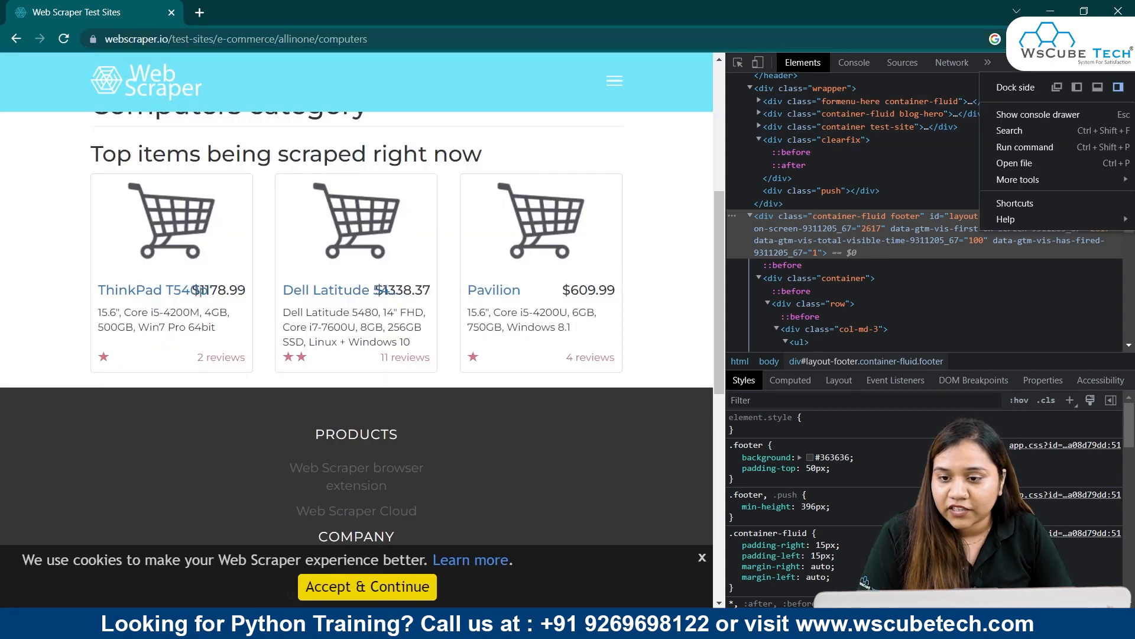
mouse_move(1024, 147)
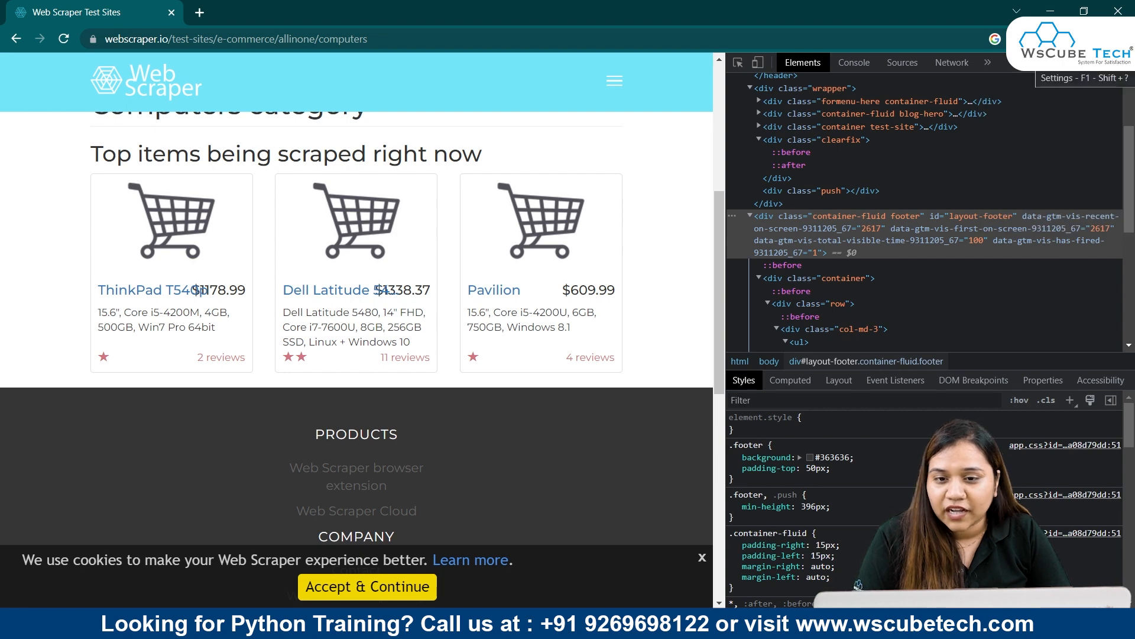
left_click(1079, 78)
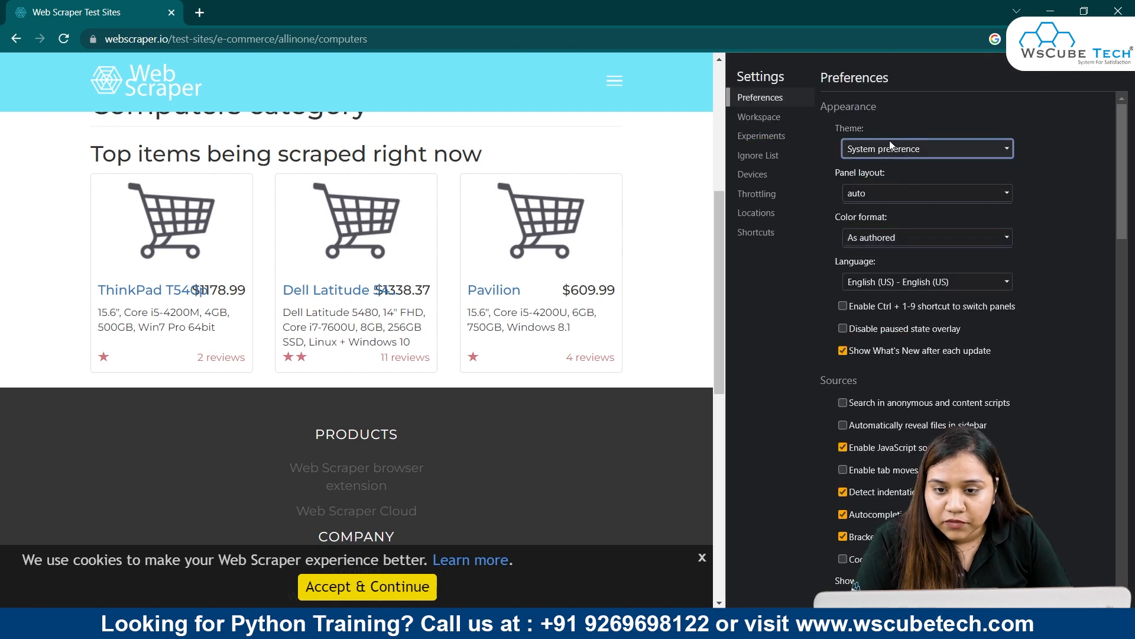
left_click(926, 149)
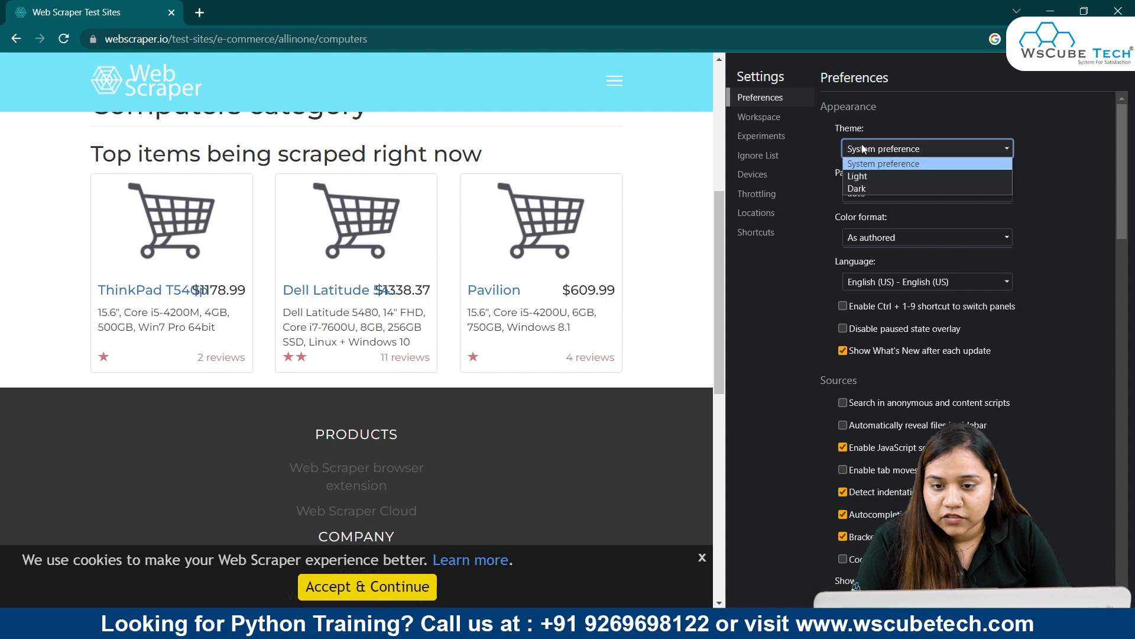
left_click(856, 176)
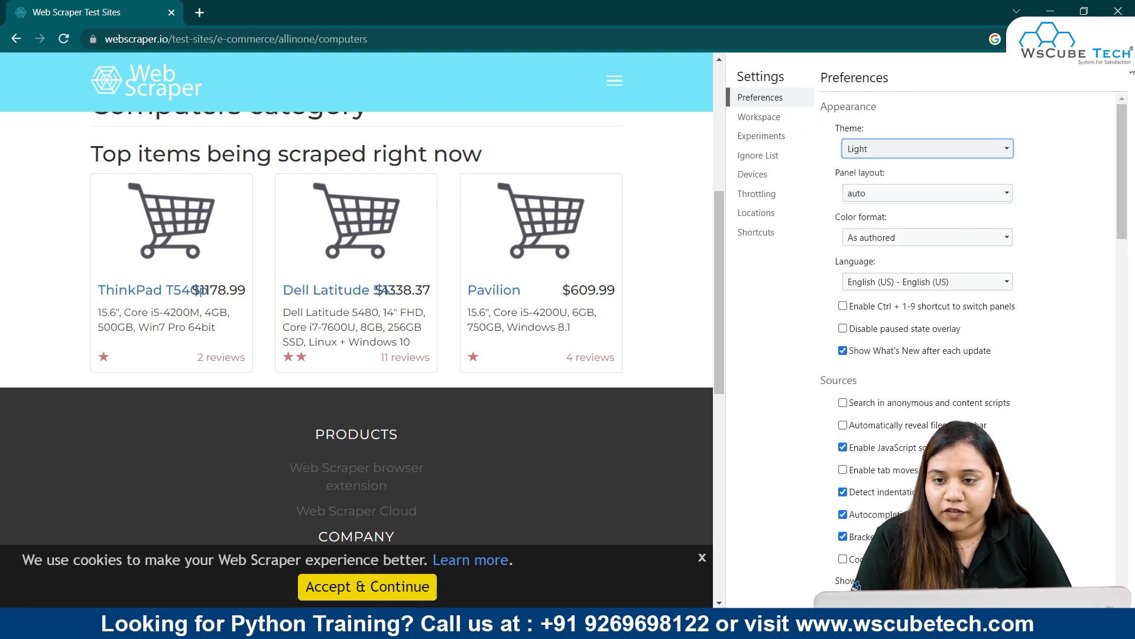
left_click(802, 63)
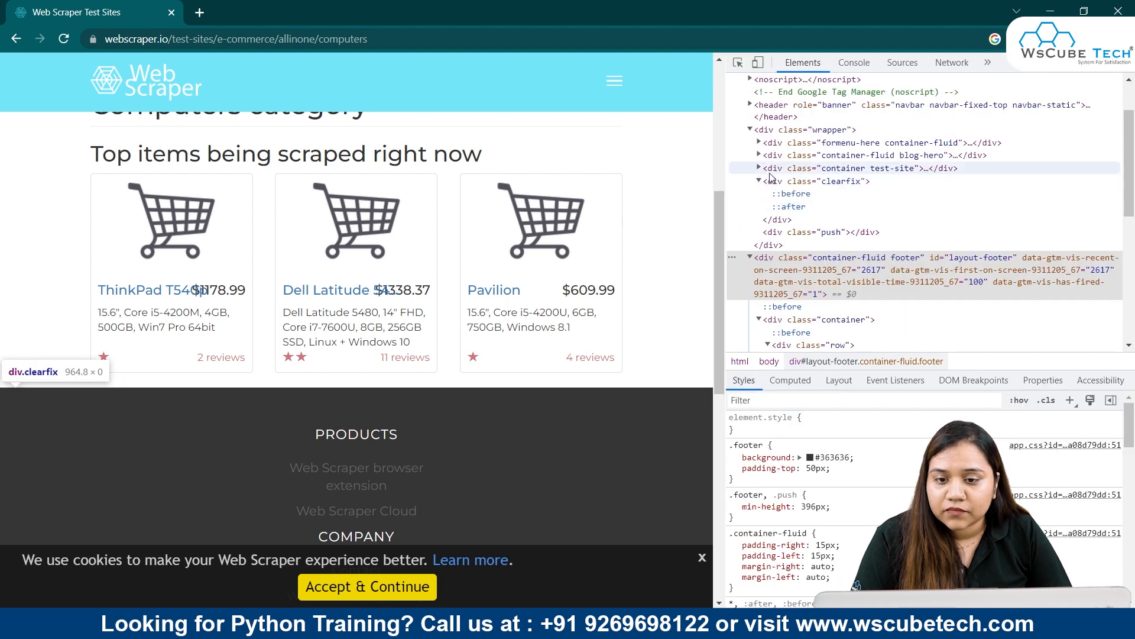